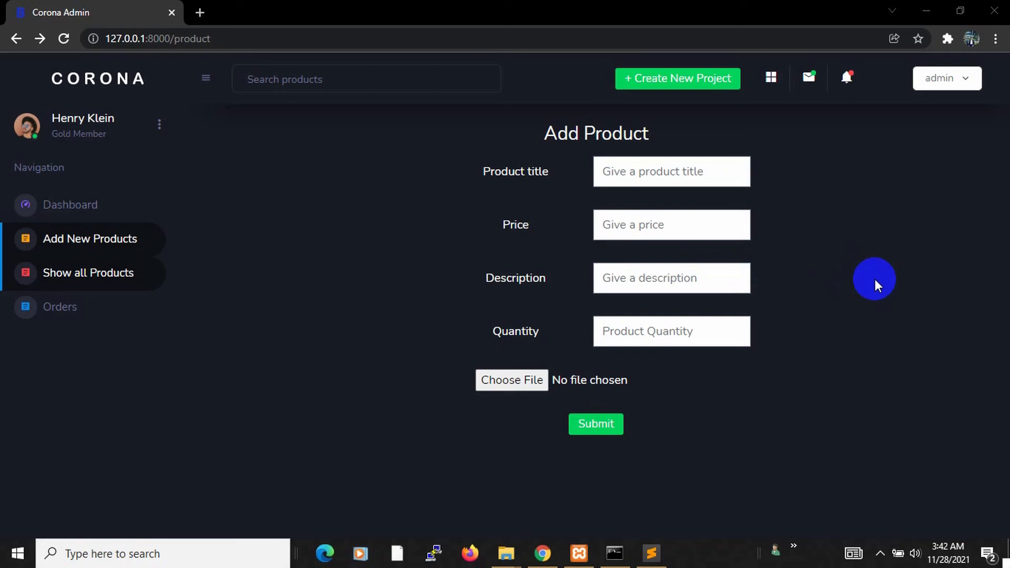
{"action": "mouse_move", "coordinate": [503, 298]}
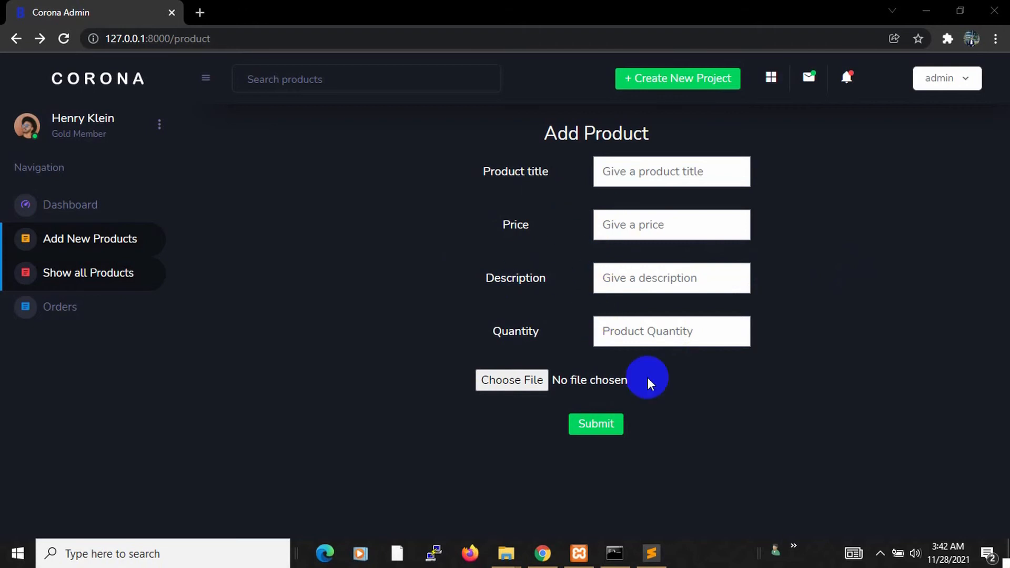
Enter the product details: title shirt, price 100, description good, quantity 10
{"action": "left_click", "coordinate": [670, 224]}
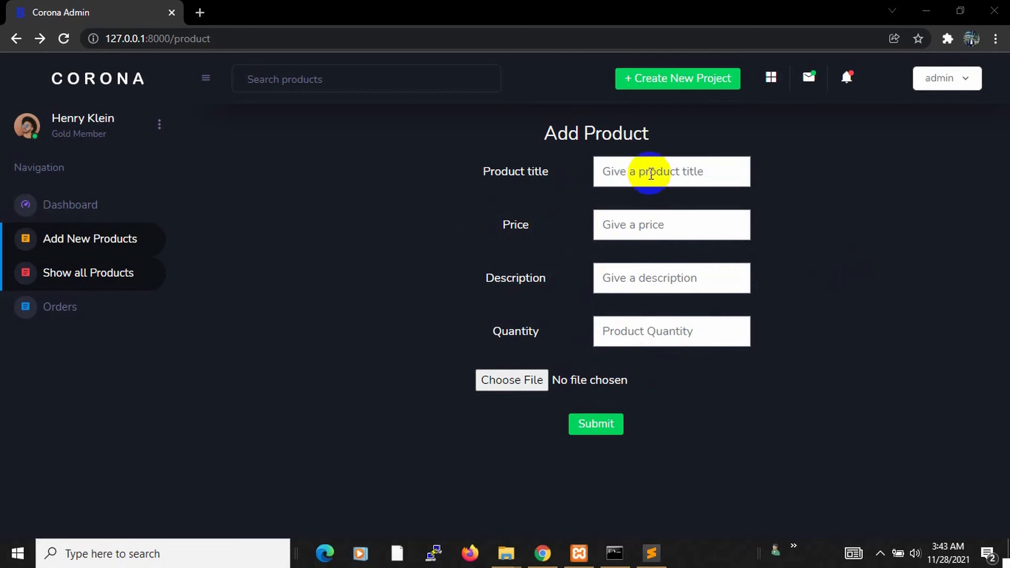
{"action": "type", "text": "shirt"}
{"action": "left_click", "coordinate": [671, 225]}
{"action": "type", "text": "100"}
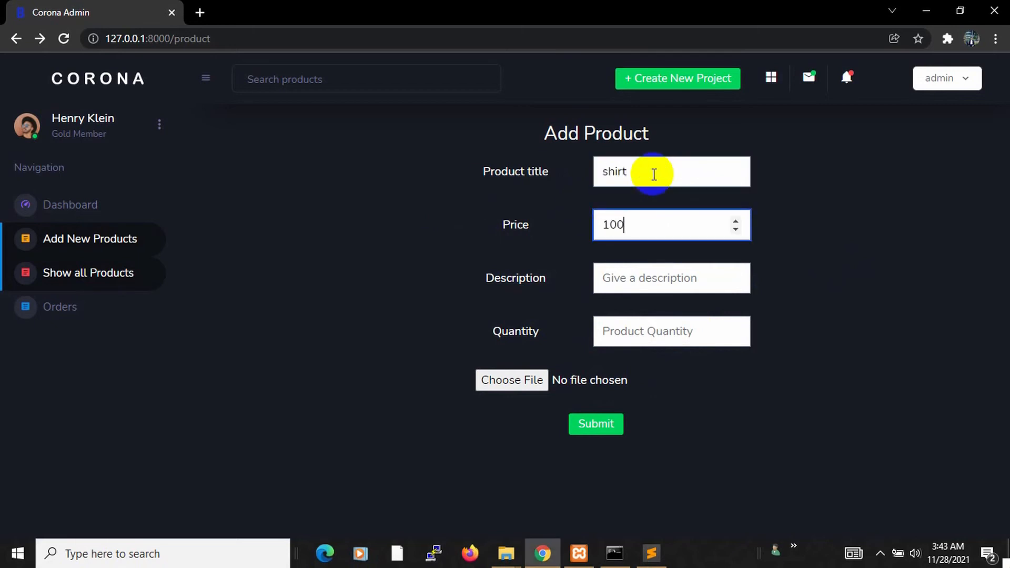
{"action": "type", "text": "good"}
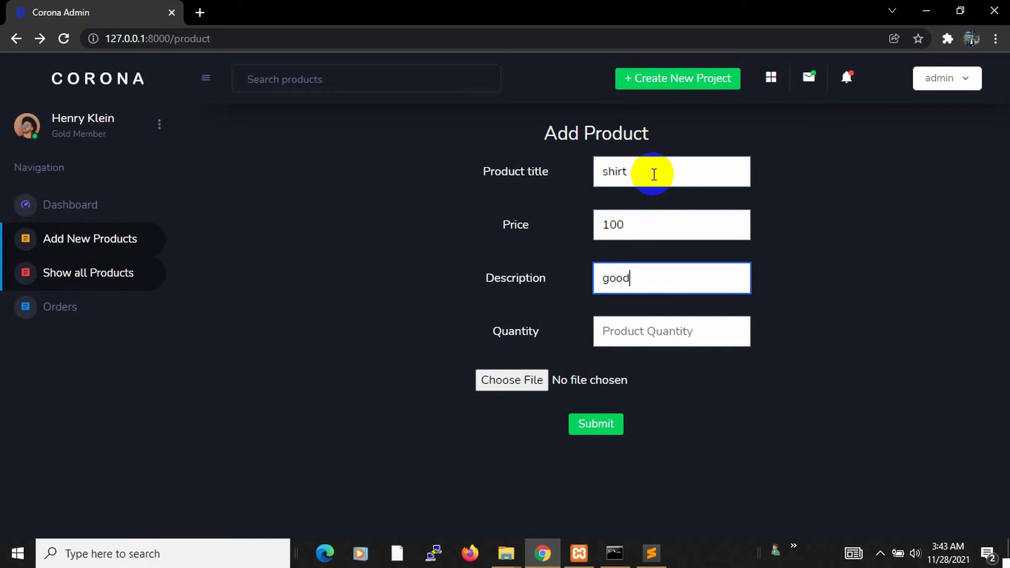
{"action": "type", "text": "10"}
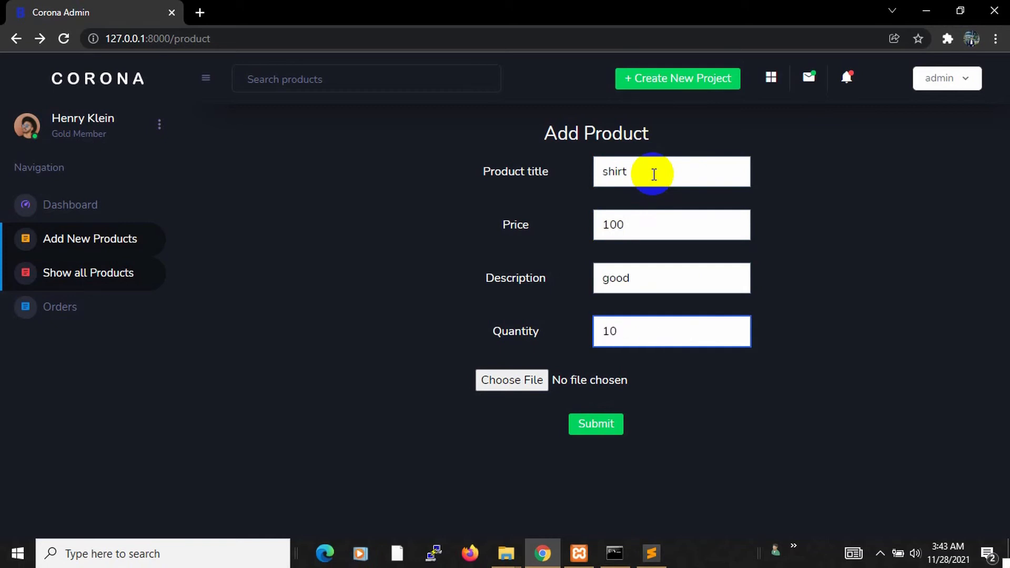
Attach mq1.jpg as the product image
{"action": "left_click", "coordinate": [511, 380]}
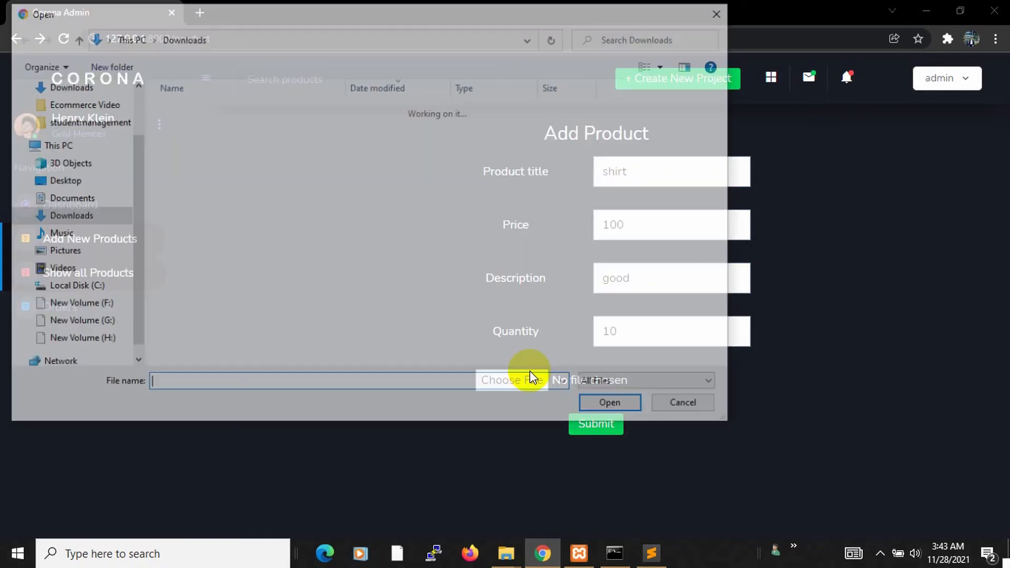
{"action": "left_click", "coordinate": [181, 159]}
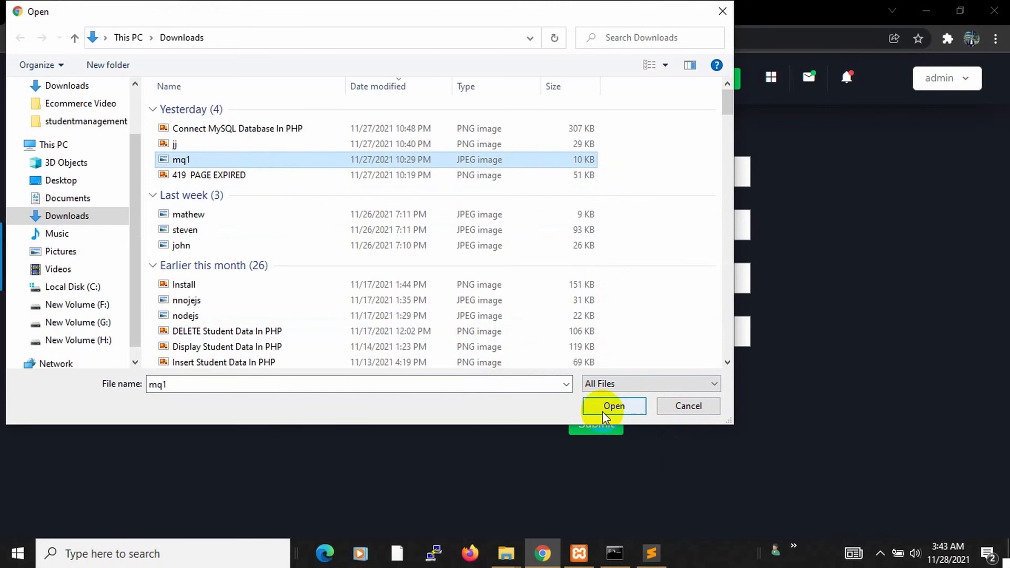
{"action": "left_click", "coordinate": [614, 406]}
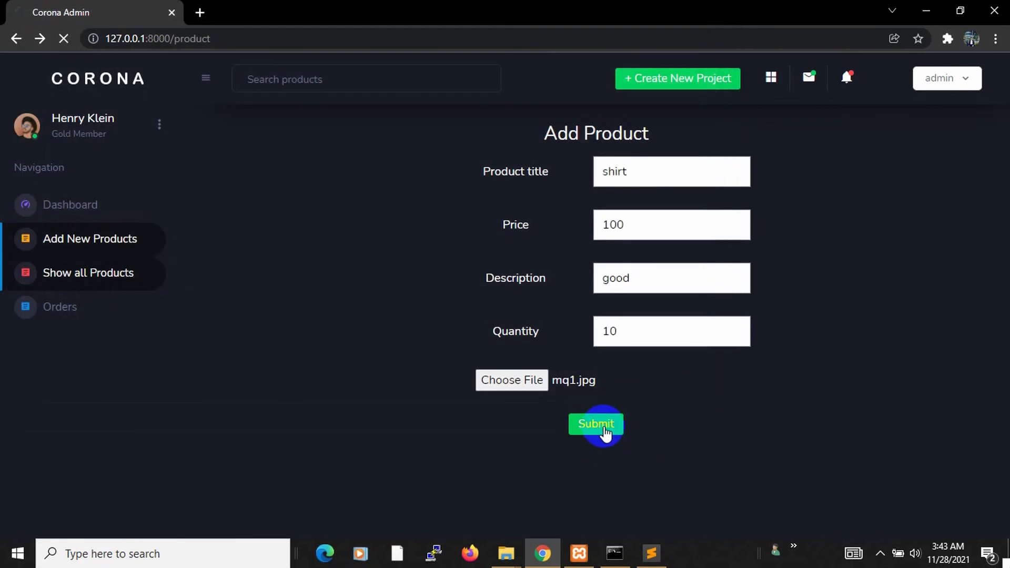
Submit the product, hit the POST-not-supported error for uploadproduct, and go back
{"action": "left_click", "coordinate": [595, 424]}
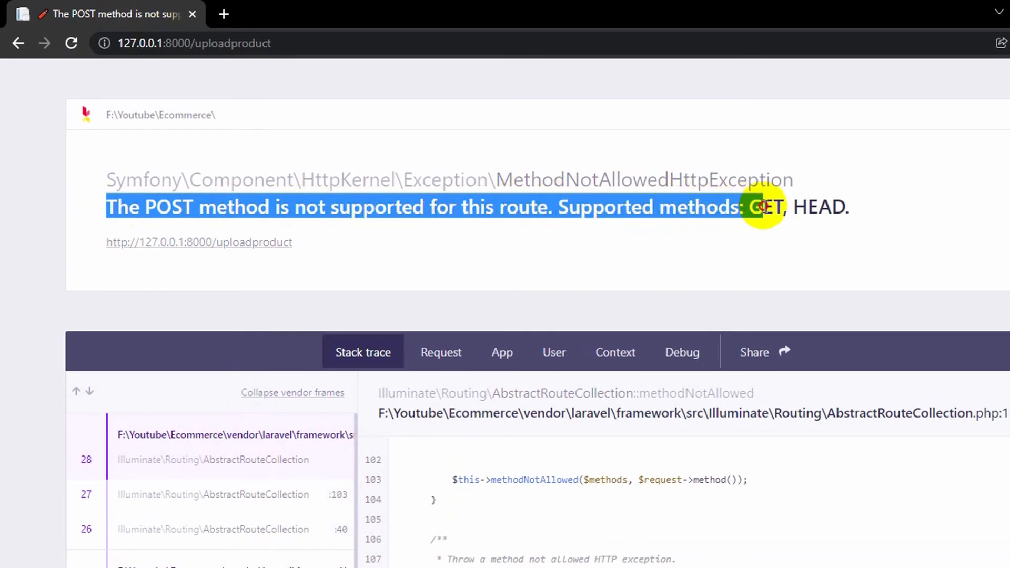
{"action": "left_click", "coordinate": [18, 43]}
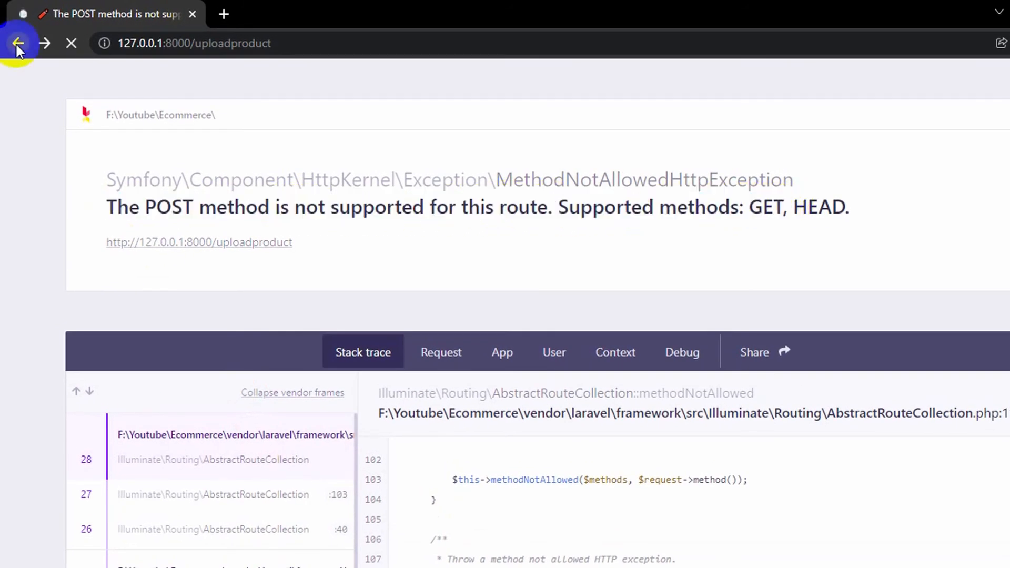
{"action": "left_click", "coordinate": [18, 43]}
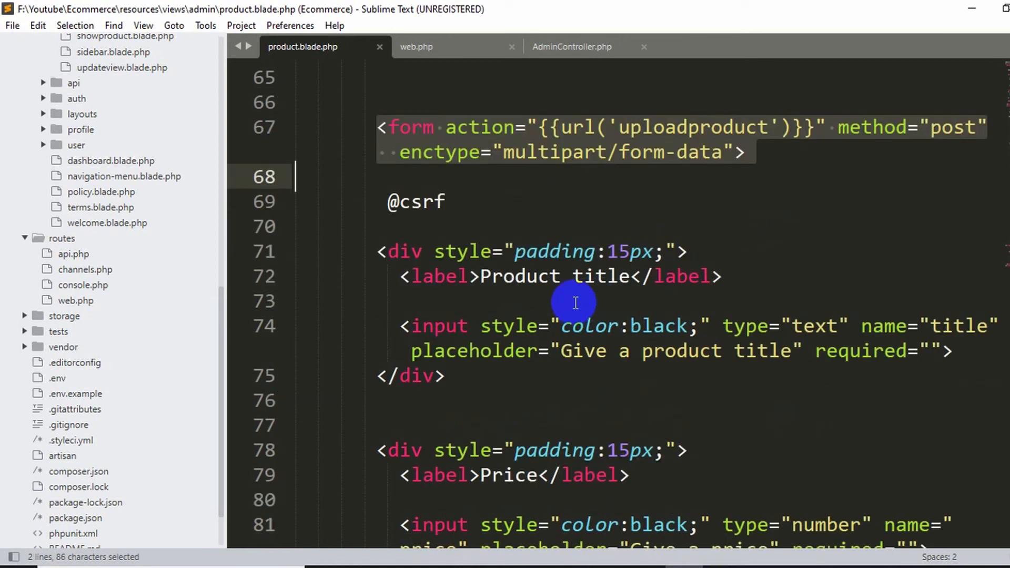
{"action": "scroll", "scroll_direction": "down", "scroll_amount": 3}
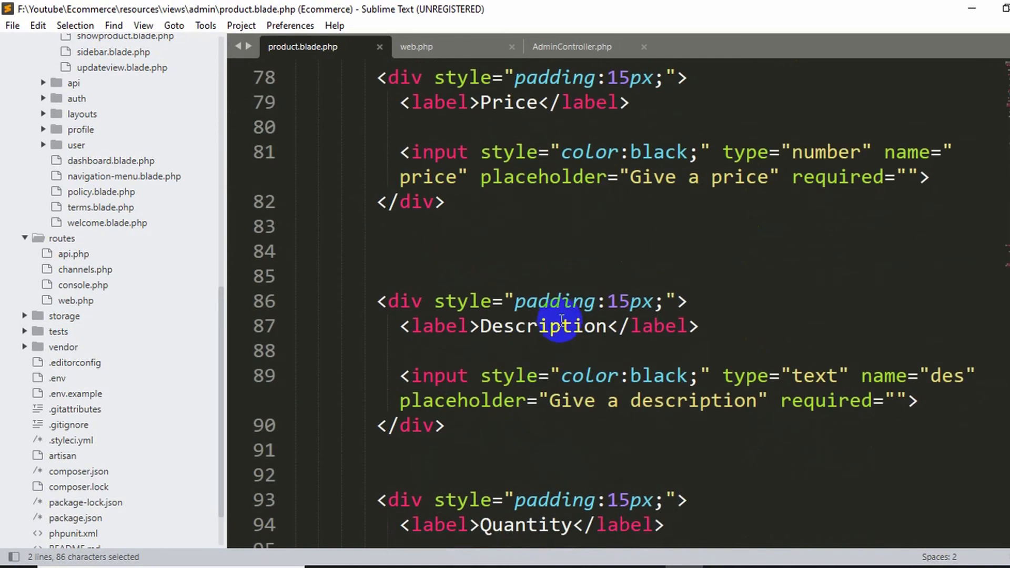
{"action": "scroll", "scroll_direction": "down", "scroll_amount": 3}
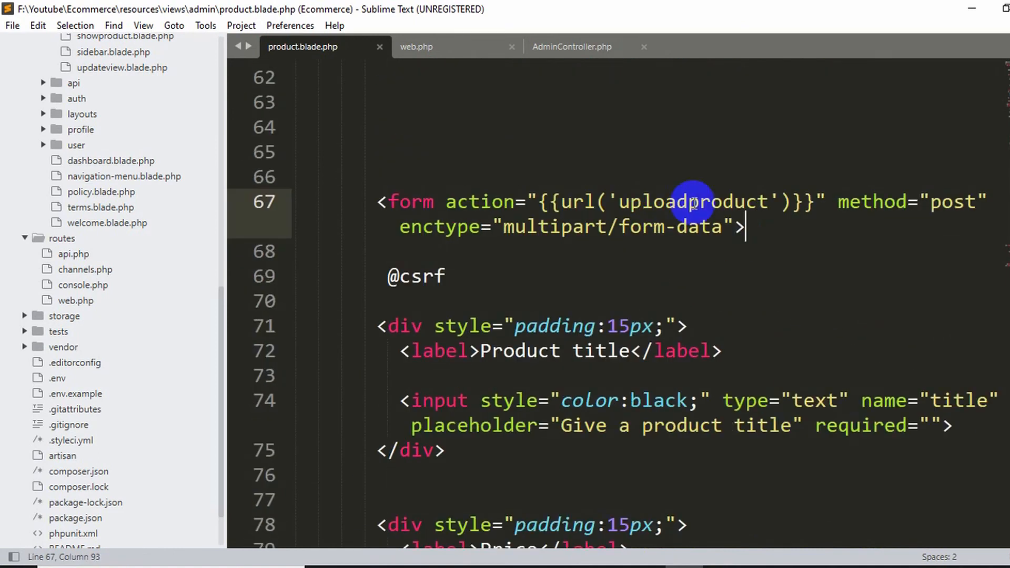
{"action": "mouse_move", "coordinate": [848, 202]}
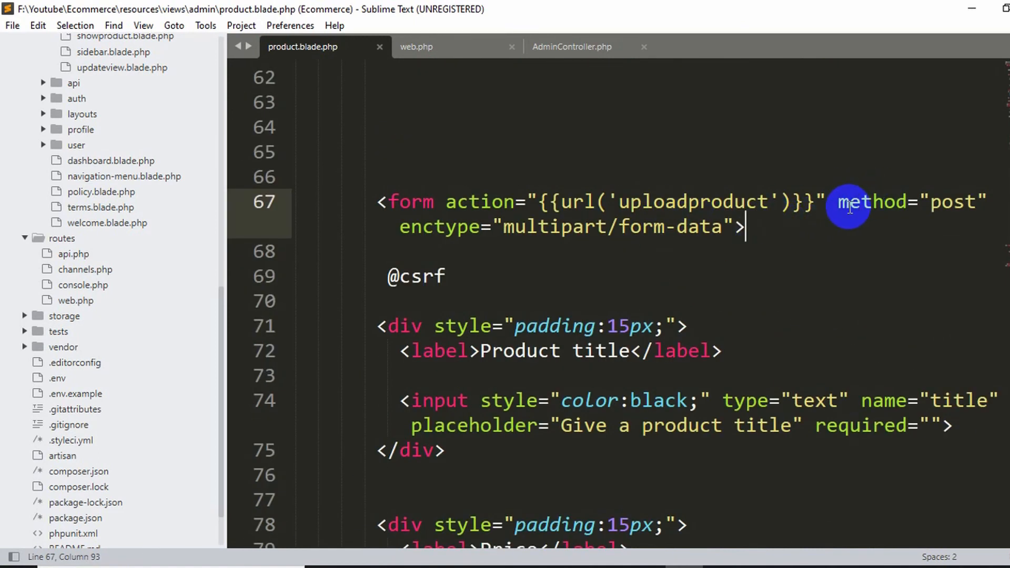
{"action": "left_click_drag", "start_coordinate": [841, 202], "coordinate": [989, 202]}
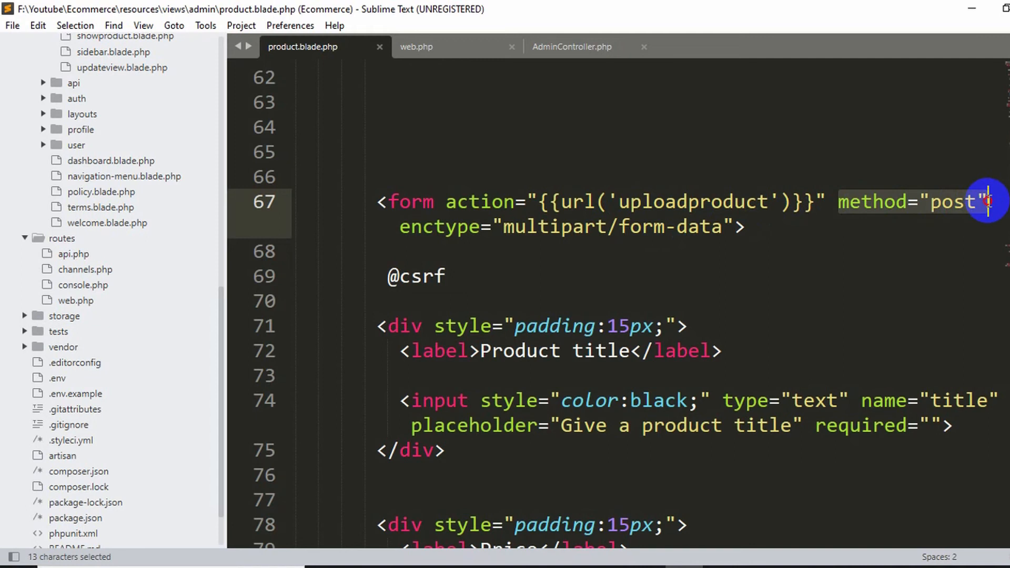
{"action": "left_click", "coordinate": [953, 202]}
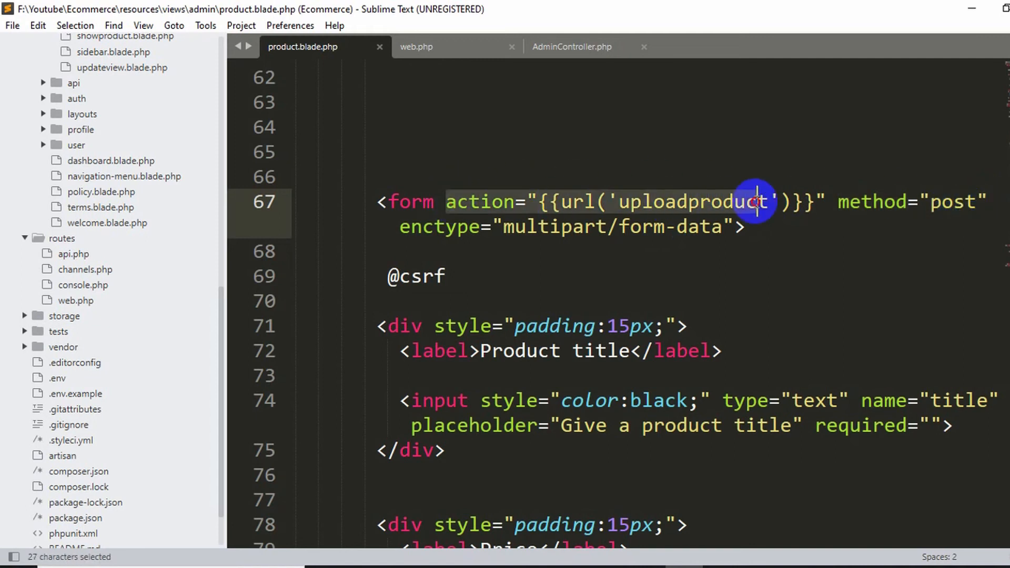
{"action": "left_click", "coordinate": [837, 202]}
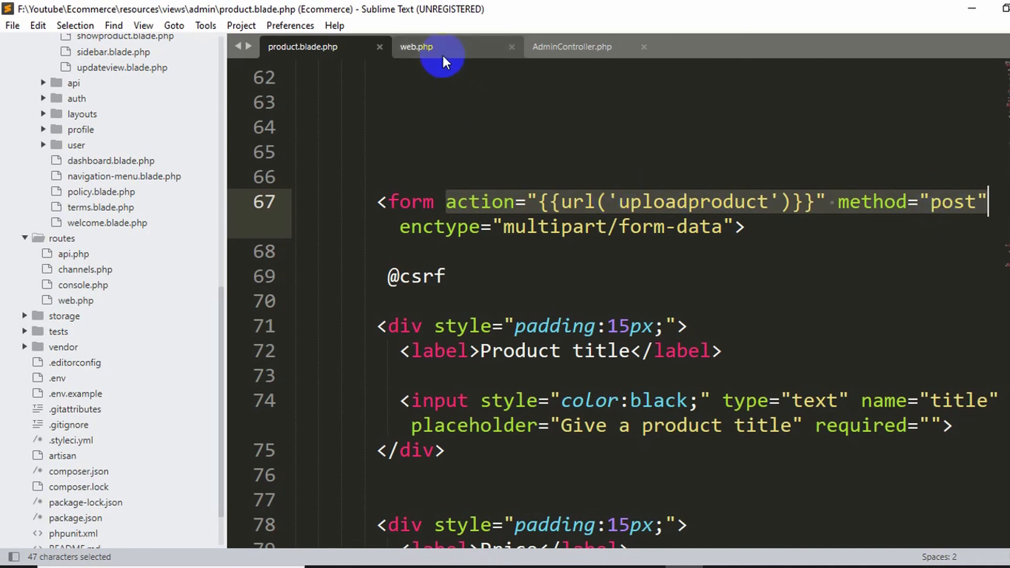
Confirm the form on line 67 of product.blade.php uses method post for uploadproduct
{"action": "left_click", "coordinate": [416, 47]}
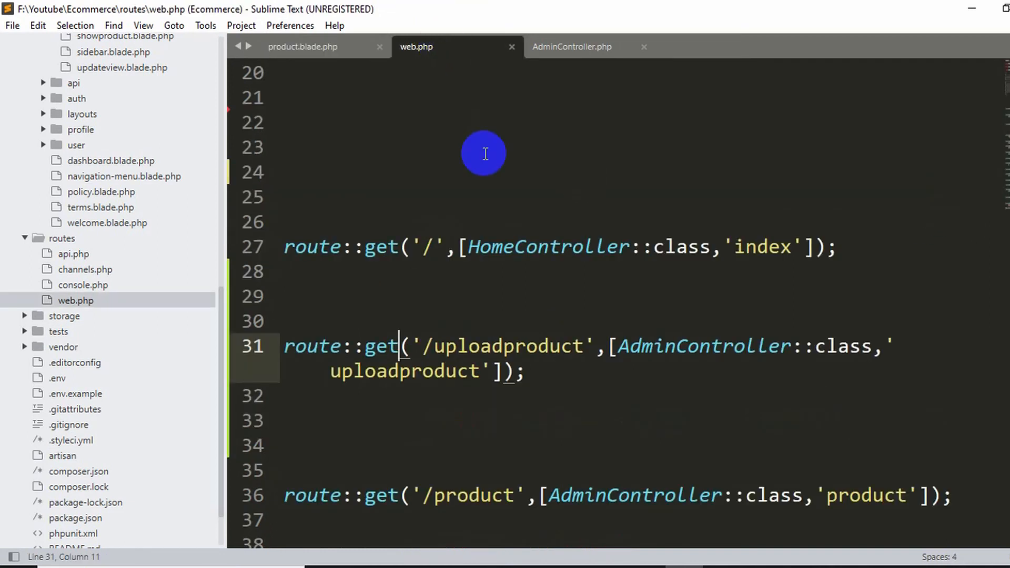
{"action": "mouse_move", "coordinate": [403, 347]}
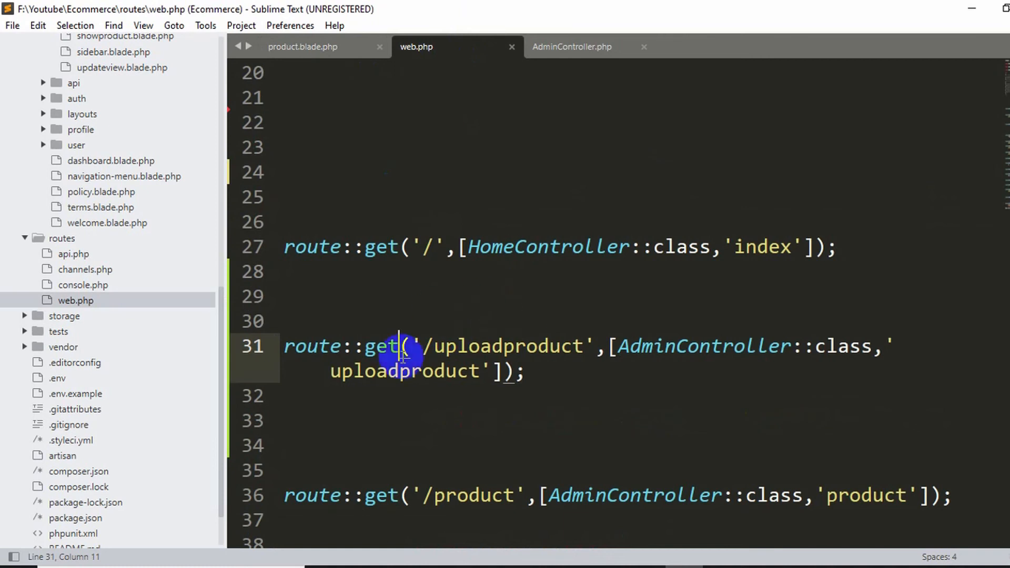
{"action": "left_click_drag", "start_coordinate": [412, 346], "coordinate": [585, 346]}
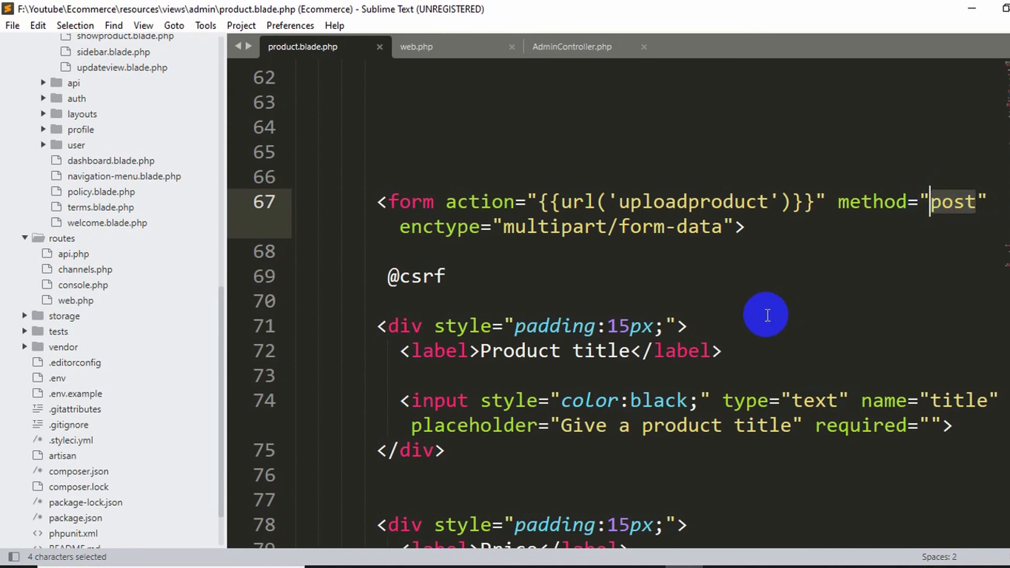
Replace get with post on the uploadproduct route on line 31 of web.php
{"action": "left_click", "coordinate": [416, 47]}
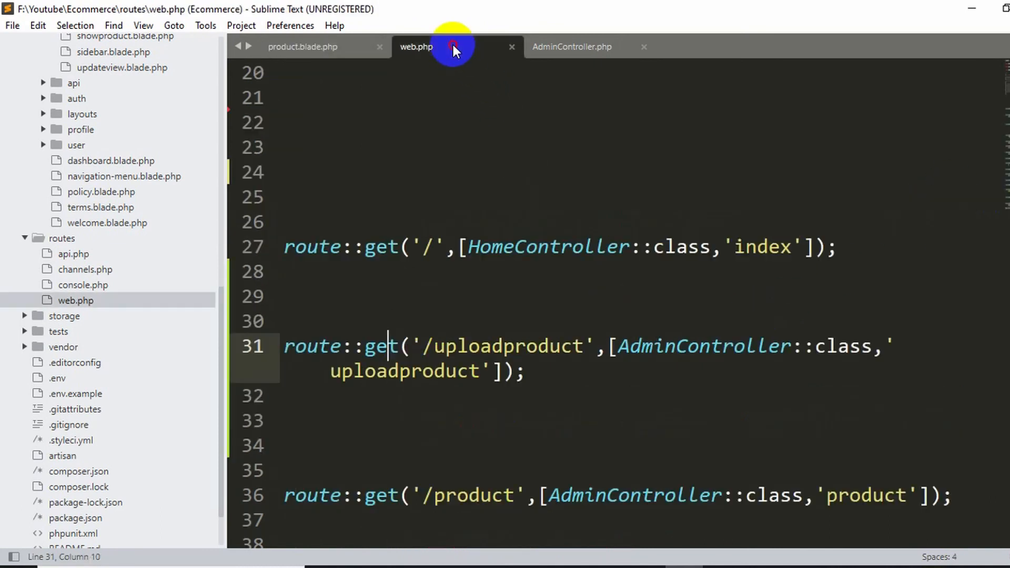
{"action": "double_click", "coordinate": [379, 347]}
{"action": "type", "text": "p"}
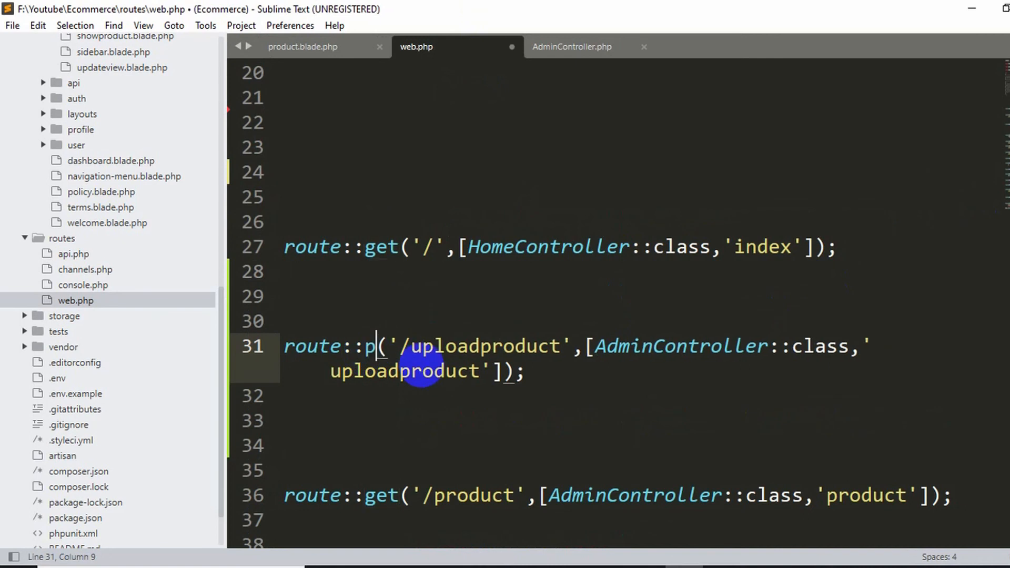
{"action": "type", "text": "ost"}
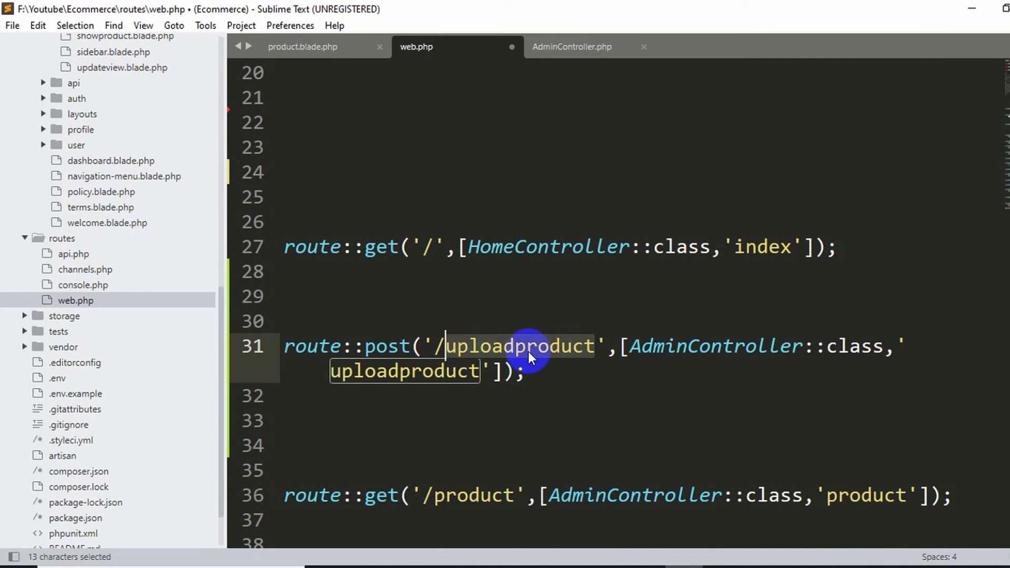
Verify the route name matches product.blade.php and save web.php
{"action": "left_click", "coordinate": [303, 46]}
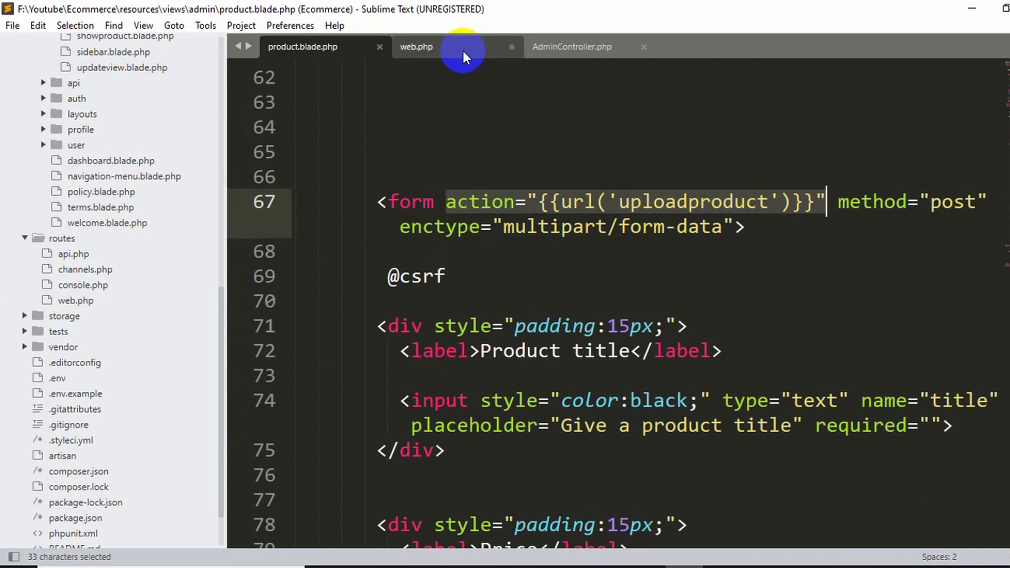
{"action": "left_click", "coordinate": [416, 47]}
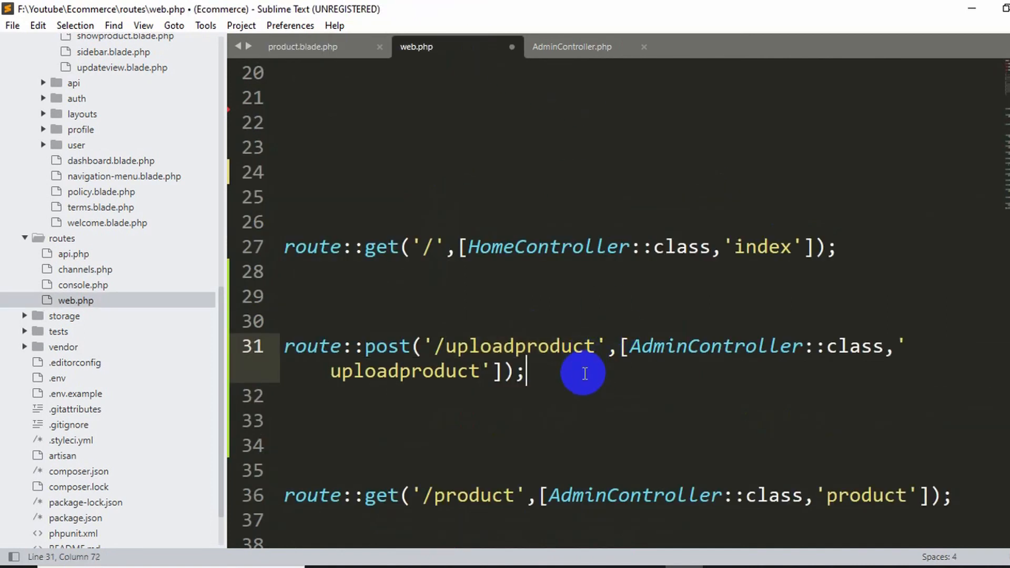
{"action": "key", "text": "ctrl+s"}
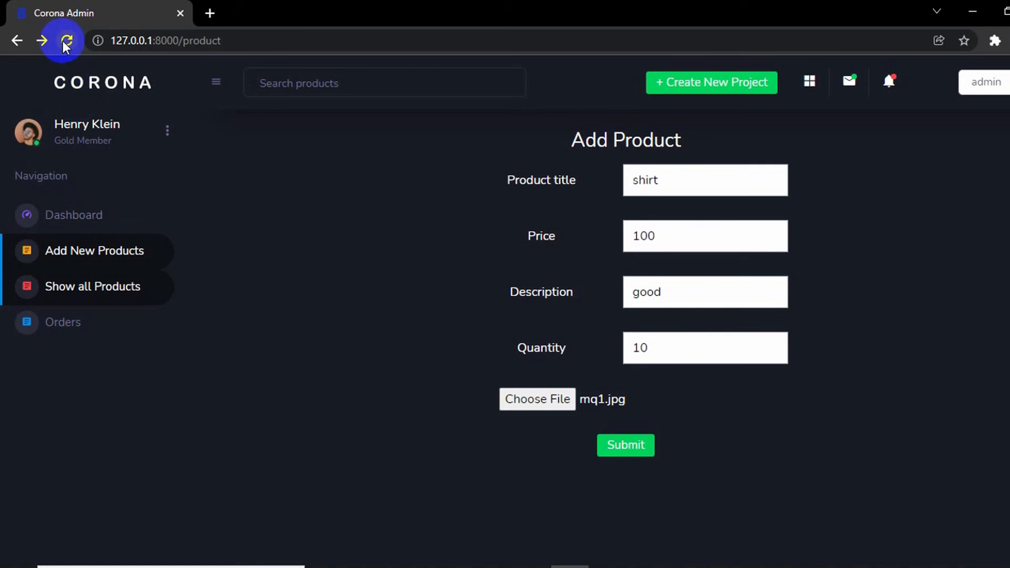
Reload and refill the form with shirt, price 100, description great, quantity 10
{"action": "left_click", "coordinate": [63, 41]}
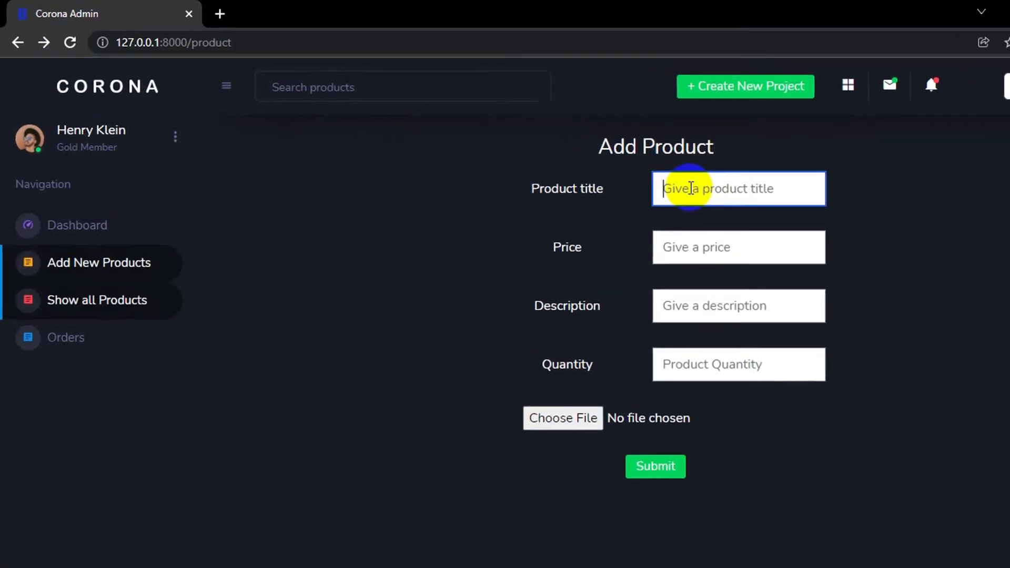
{"action": "type", "text": "shirt"}
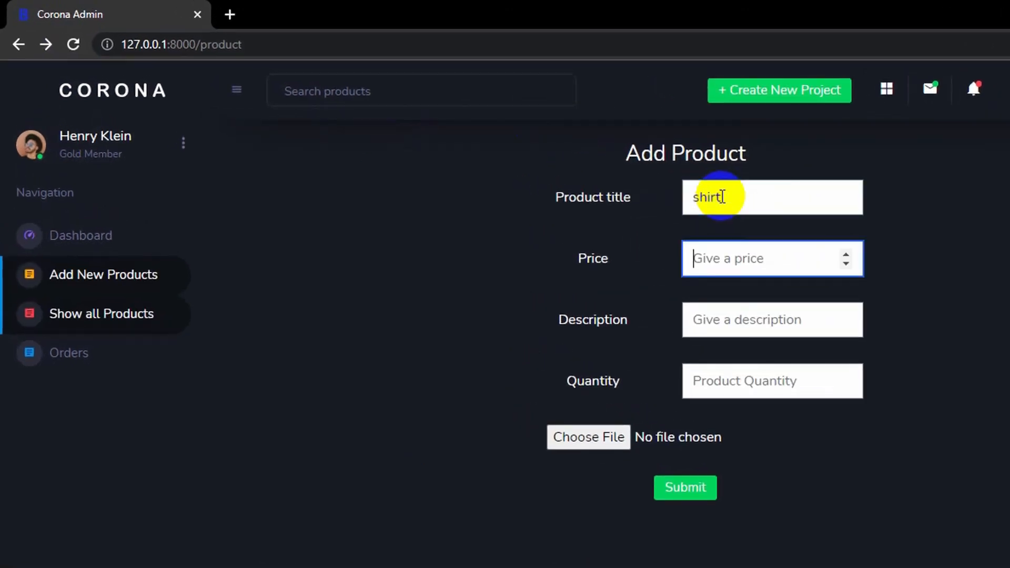
{"action": "type", "text": "100"}
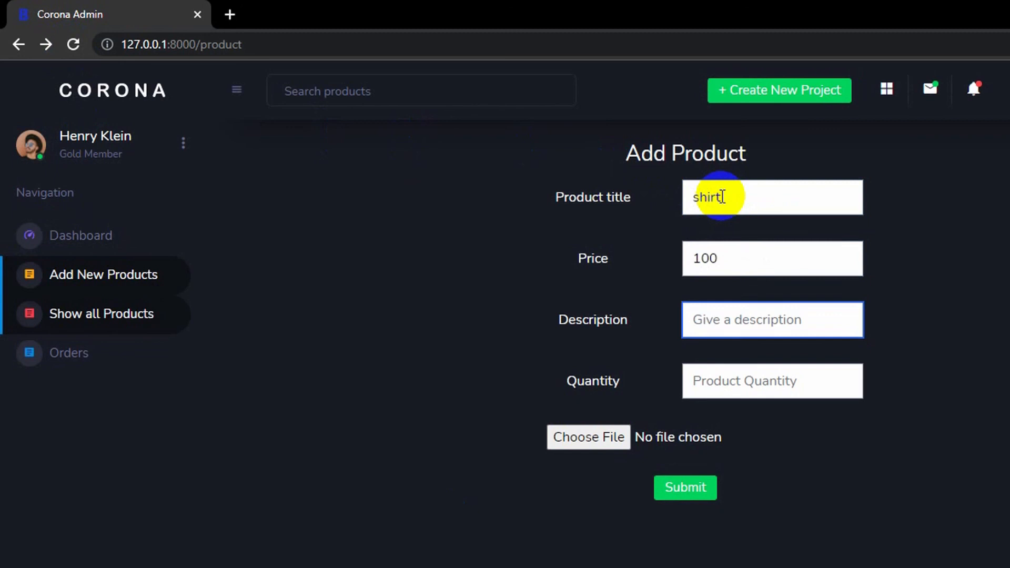
{"action": "type", "text": "1"}
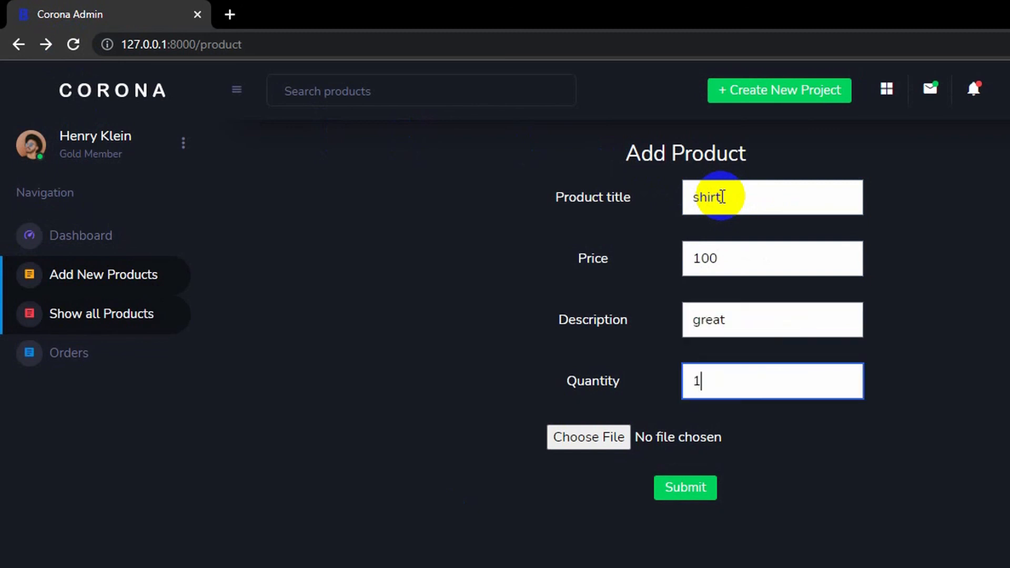
{"action": "type", "text": "0"}
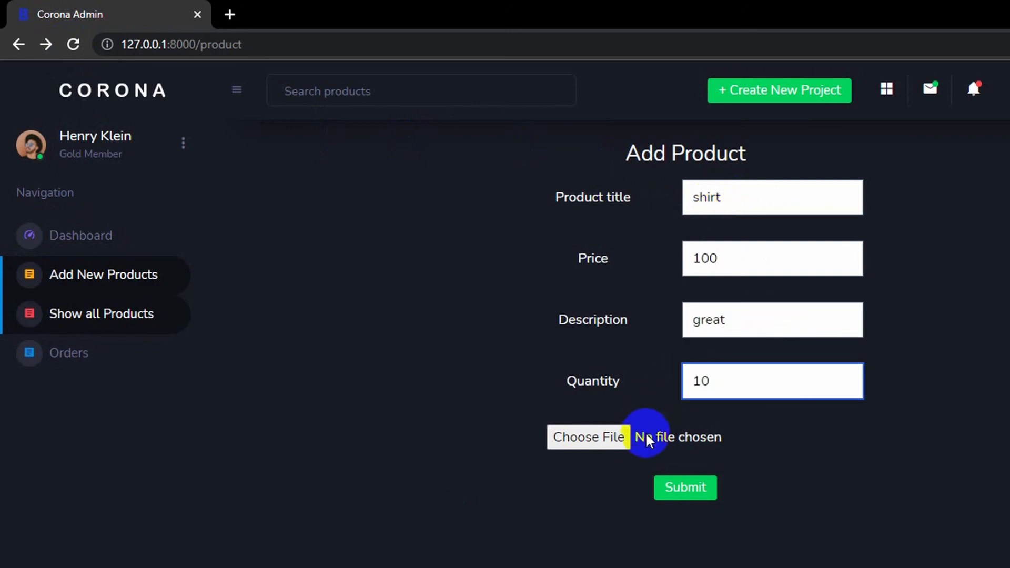
Select mq1.jpg as the product image
{"action": "left_click", "coordinate": [587, 436]}
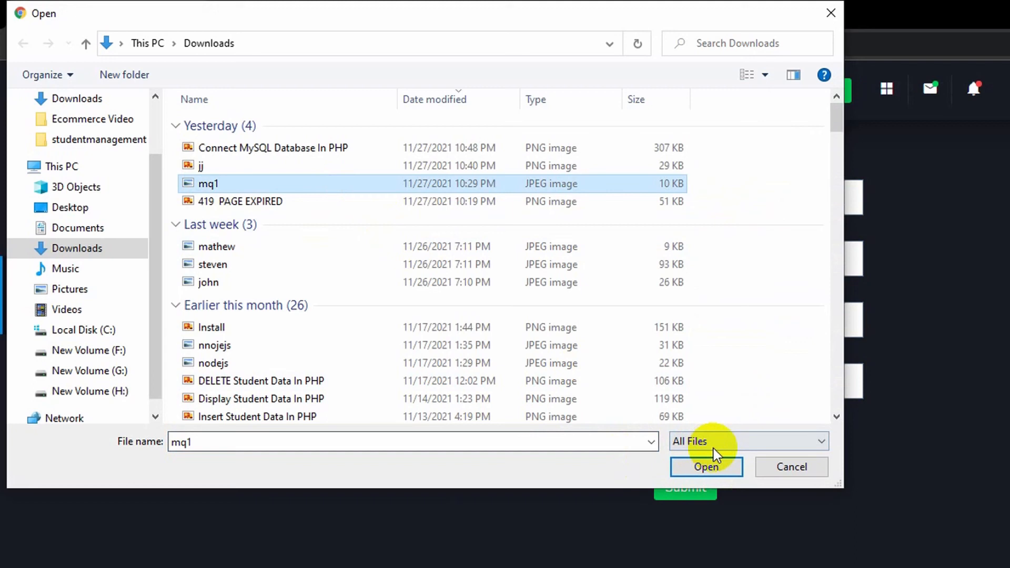
{"action": "left_click", "coordinate": [705, 468]}
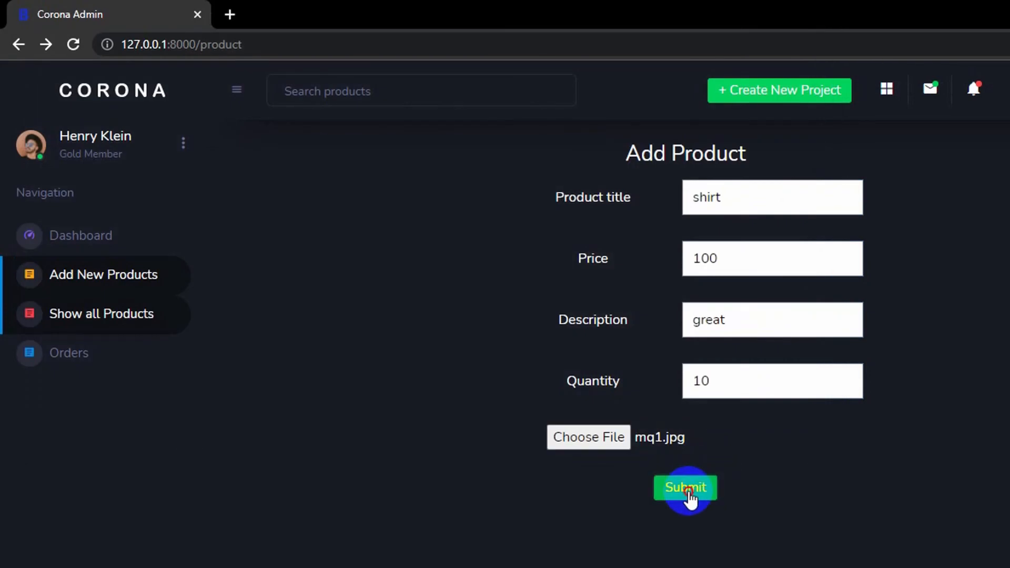
Submit the shirt product and highlight the 'Product Added Successfully' banner
{"action": "left_click", "coordinate": [685, 487]}
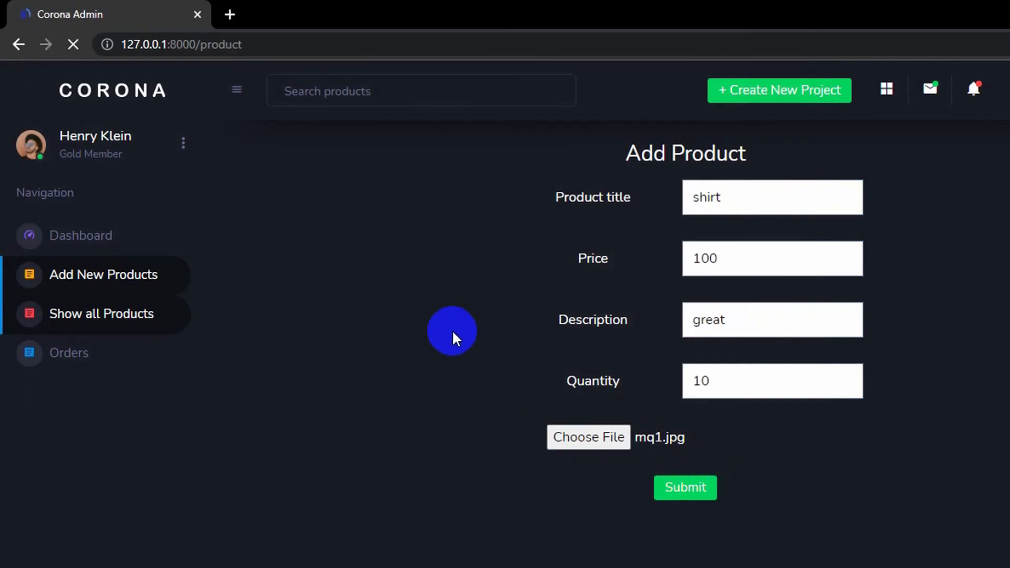
{"action": "left_click", "coordinate": [686, 487]}
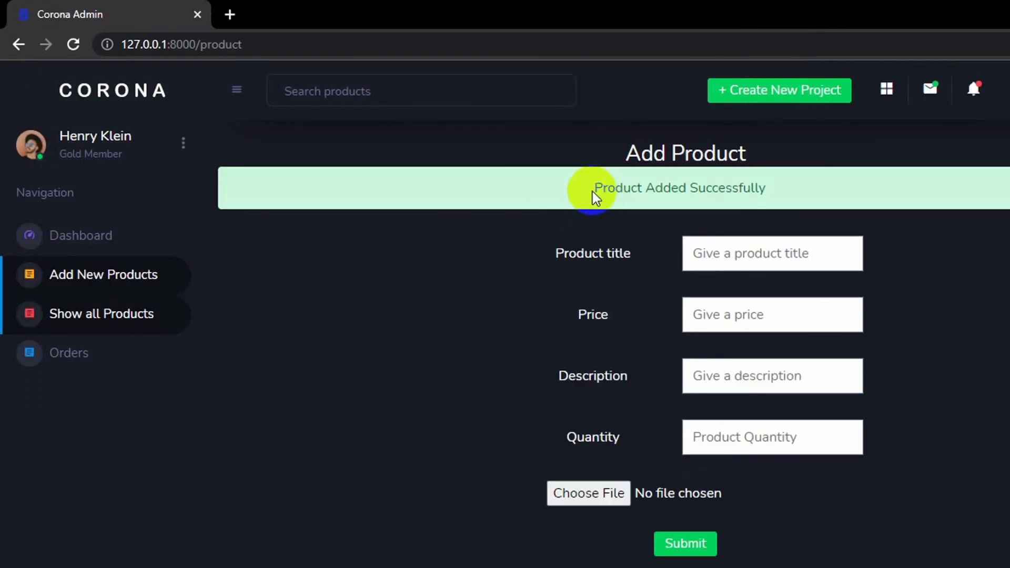
{"action": "left_click_drag", "start_coordinate": [592, 188], "coordinate": [767, 188]}
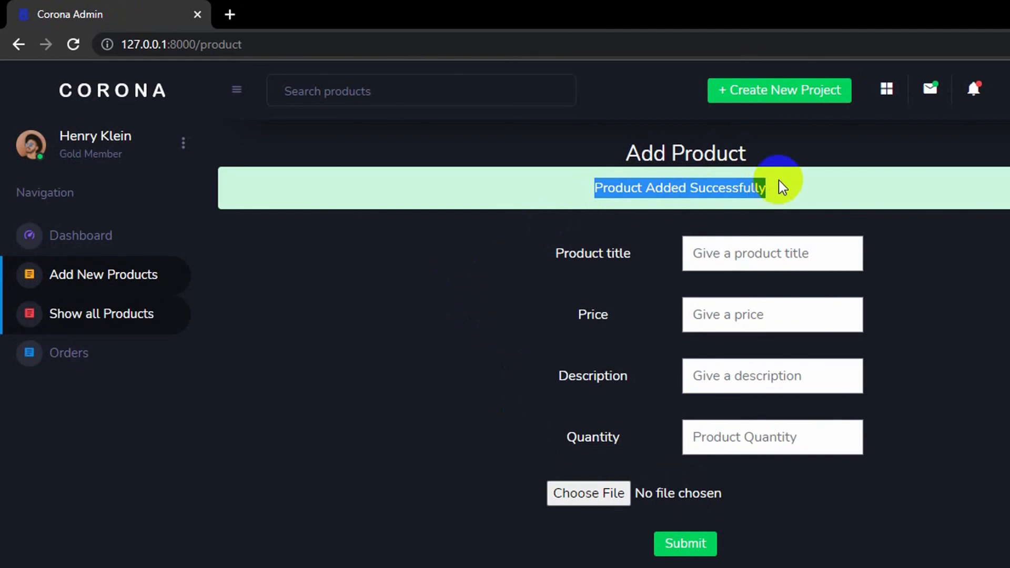